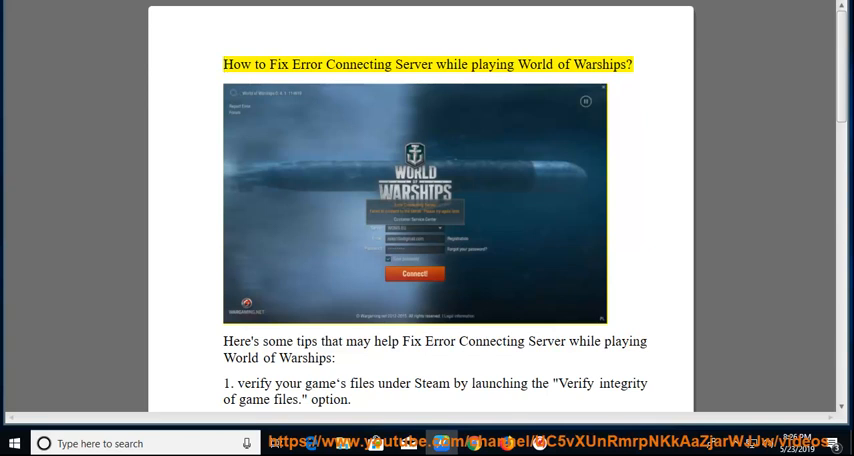
Read the guide's title, intro, Windows Firewall tip and Plan B tip, highlighting each
double_click(536, 64)
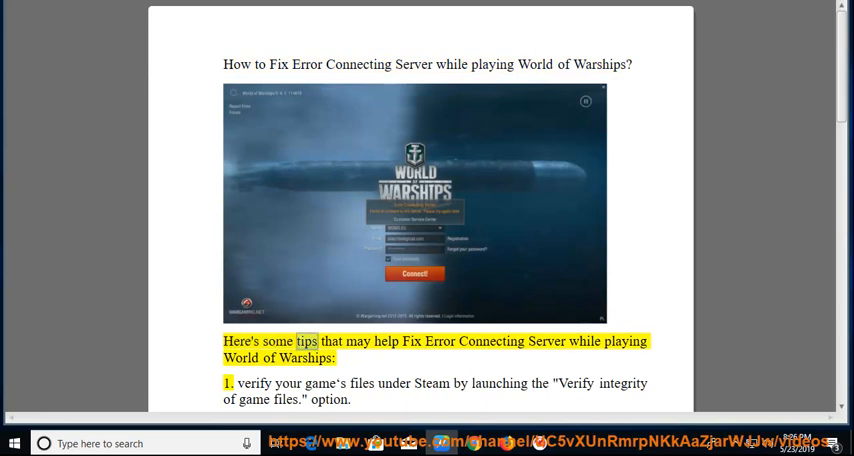
double_click(626, 340)
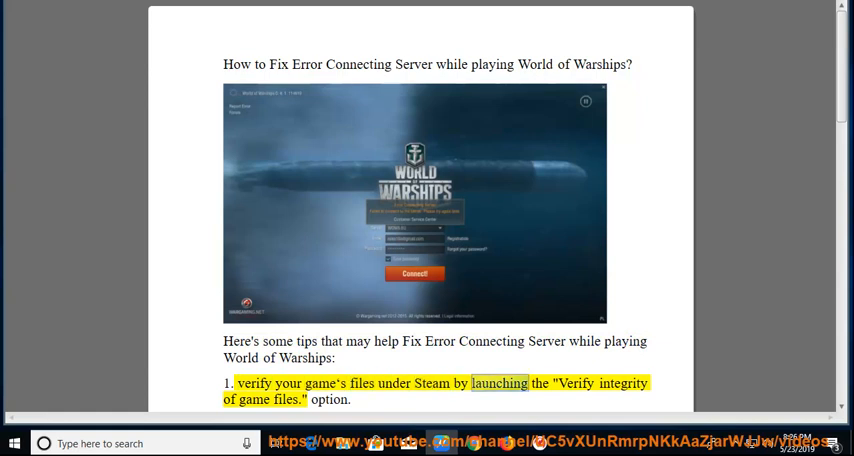
scroll("down", 3)
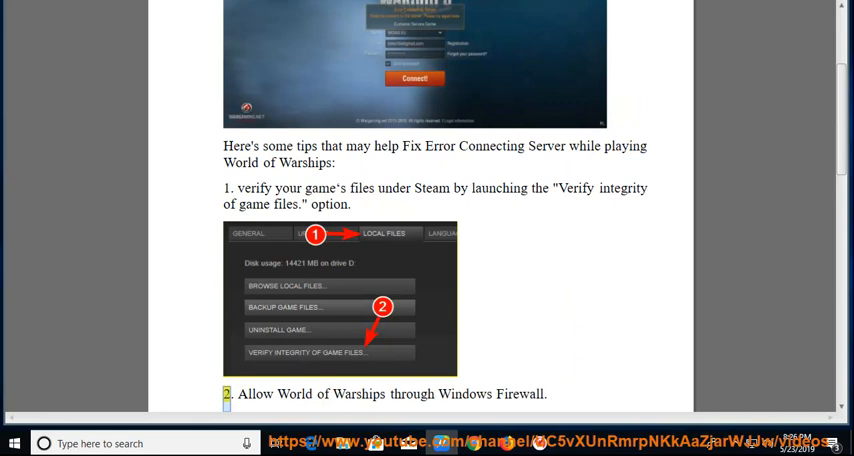
double_click(466, 392)
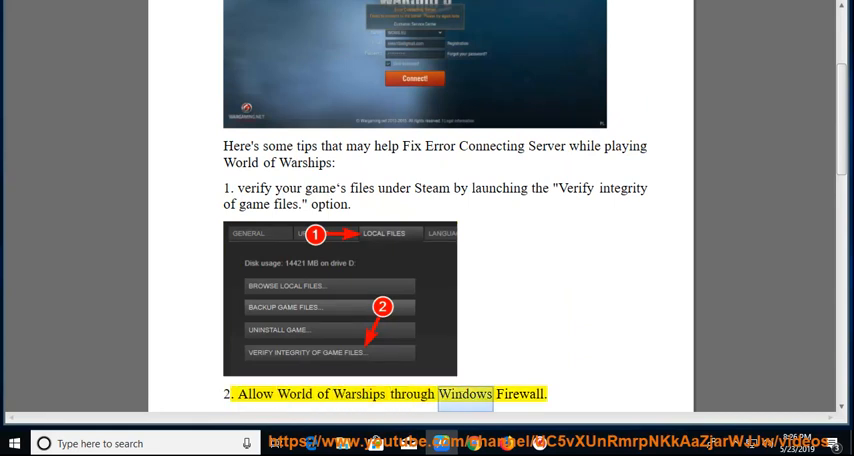
scroll("down", 3)
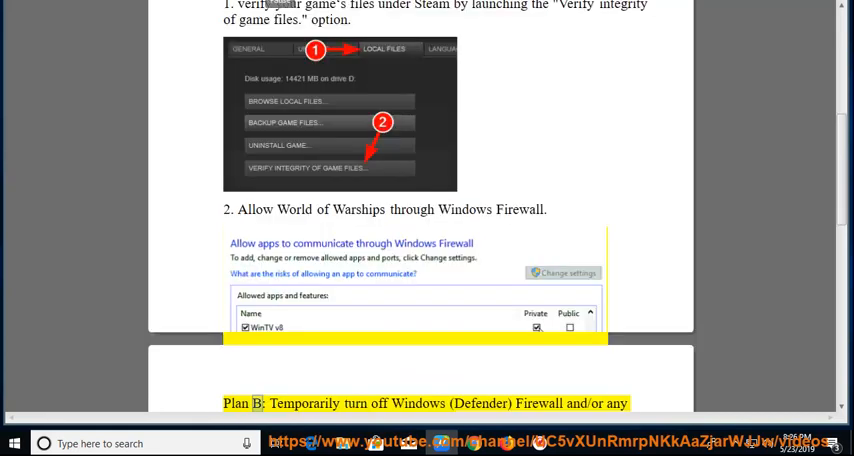
double_click(470, 404)
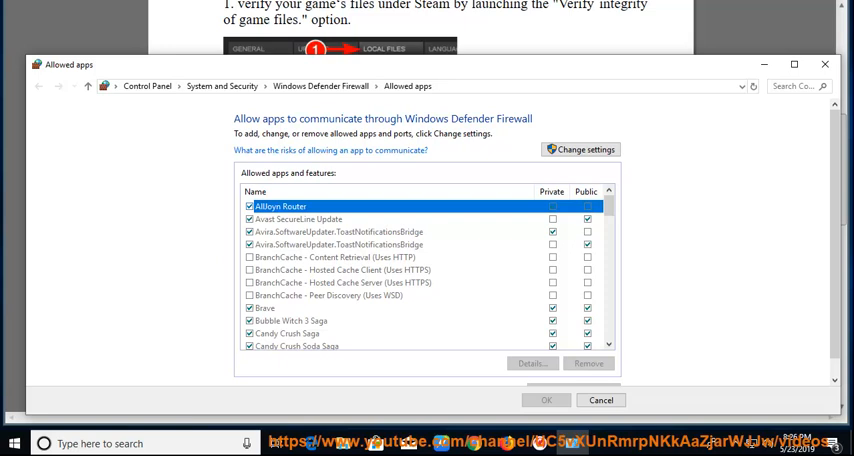
Allow wgc_api.exe from the World_of_Warships folder through Windows Defender Firewall
left_click(554, 204)
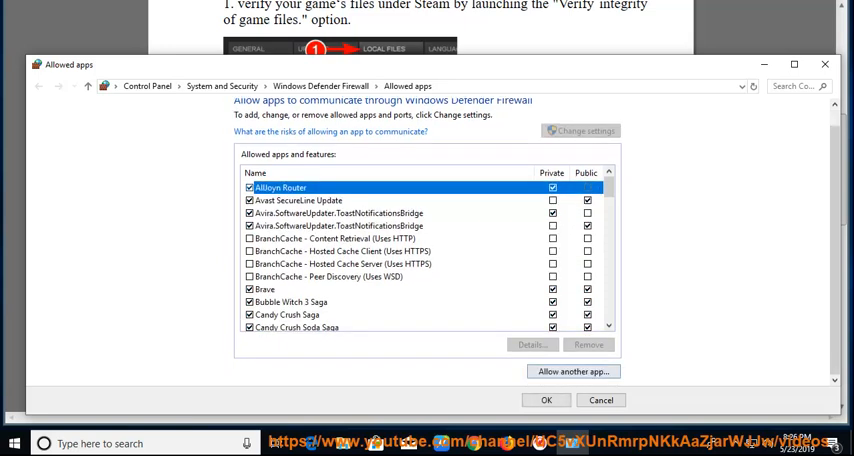
left_click(580, 372)
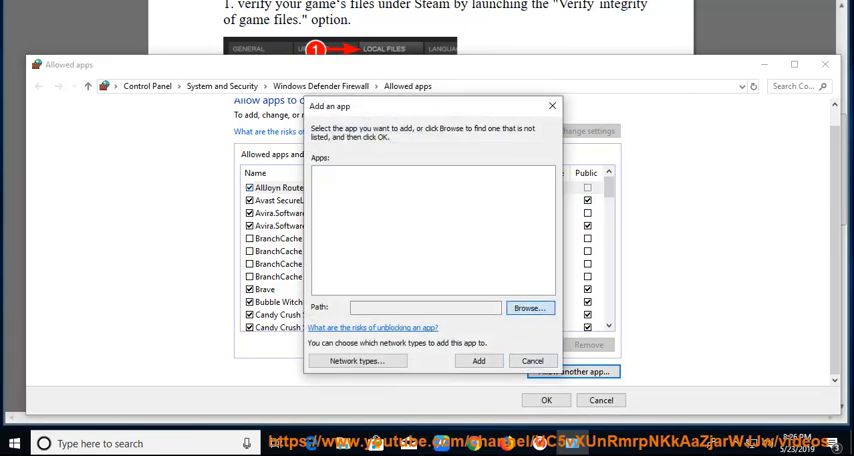
left_click(534, 308)
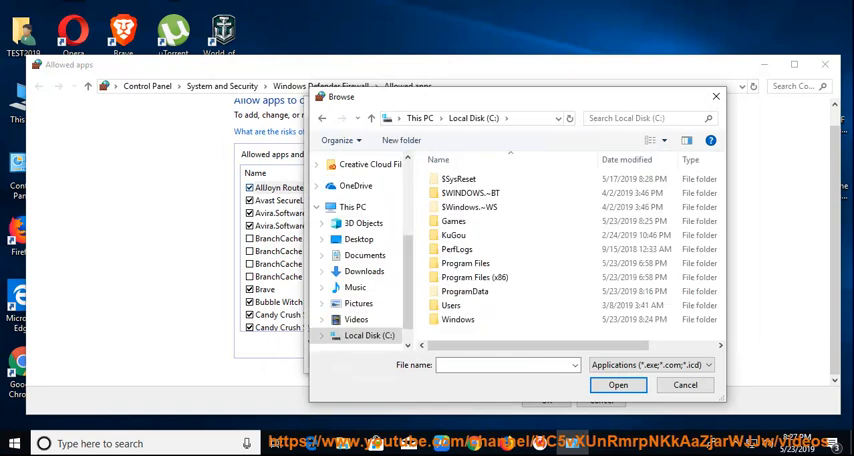
left_click(458, 220)
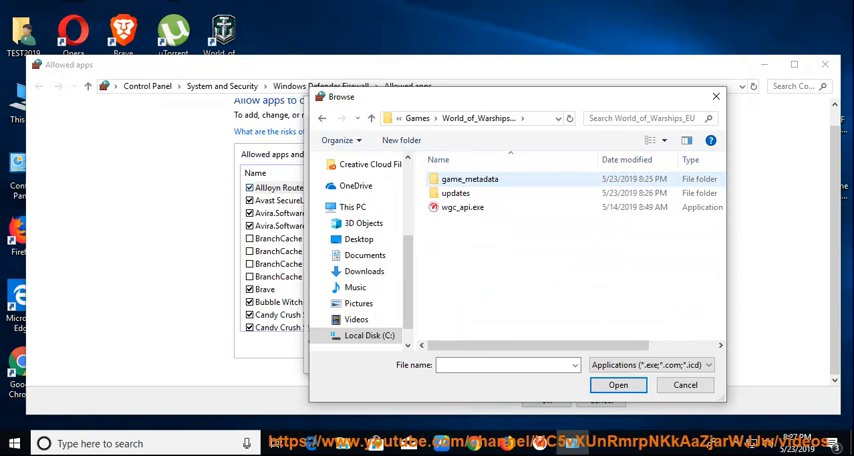
left_click(618, 384)
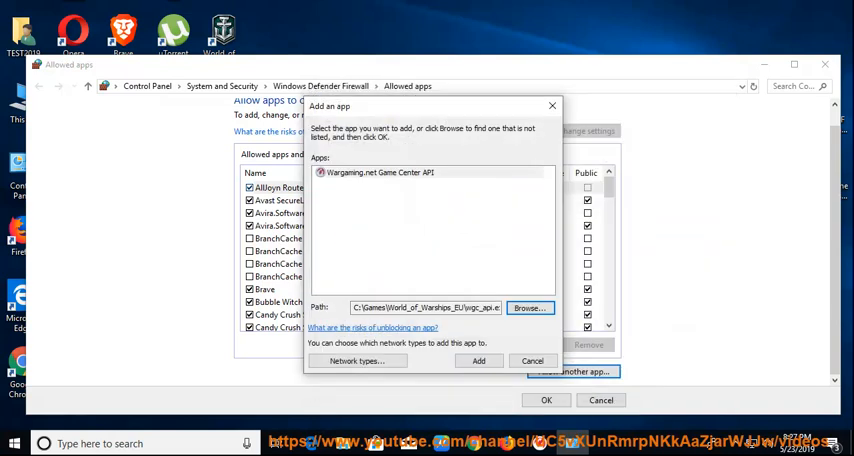
left_click(478, 360)
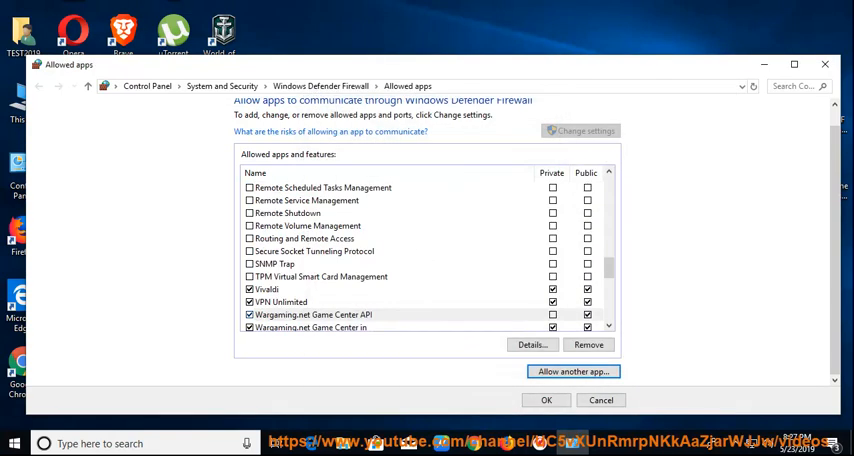
scroll("down", 3)
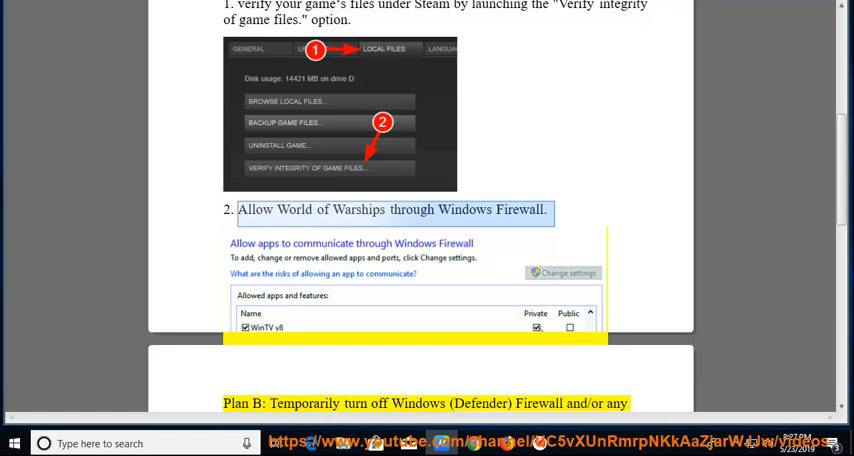
Read past Plans B and C and highlight the admin DNS-registration step
scroll("down", 3)
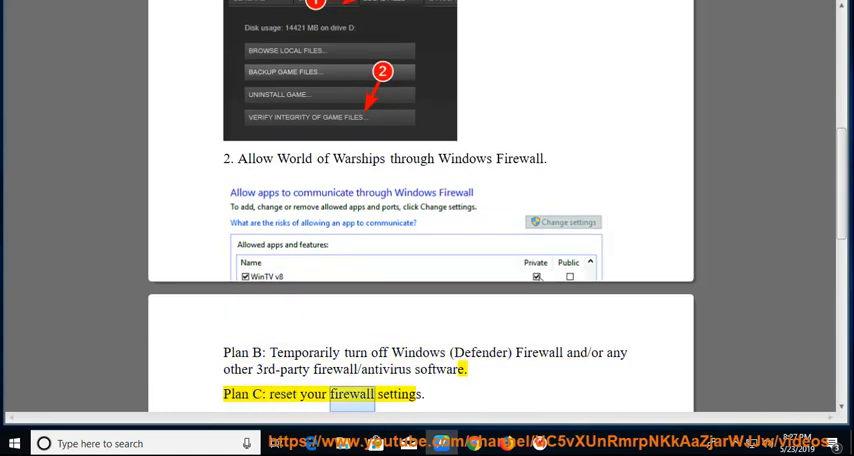
scroll("down", 3)
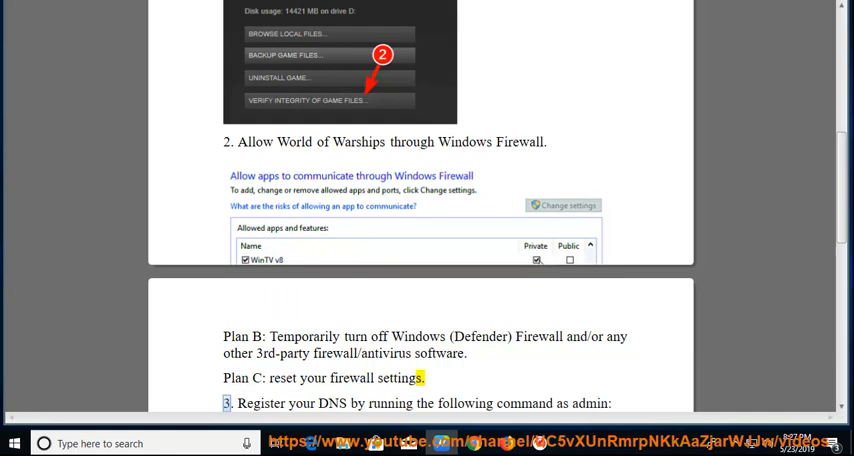
double_click(372, 336)
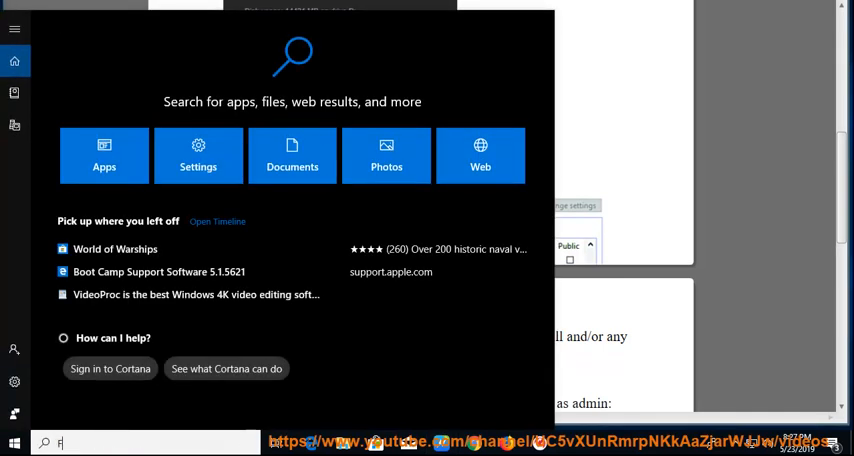
Search FIREWALL, review the firewall on/off settings and Restore defaults, leaving it on
type("FIREWALL")
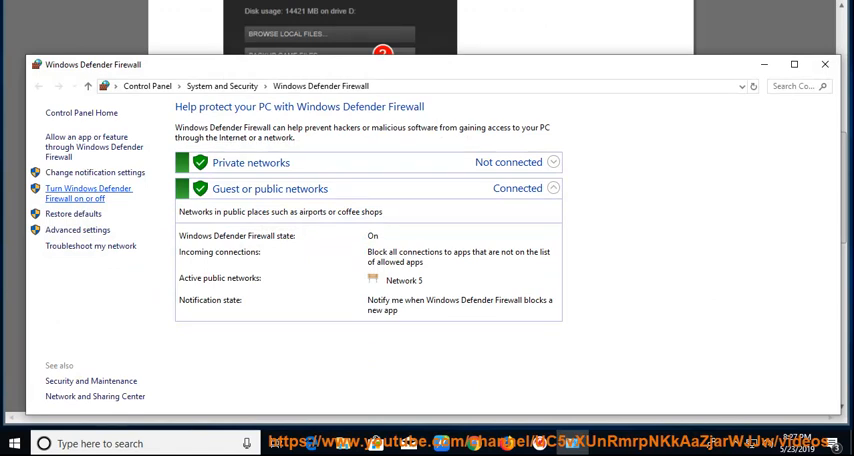
left_click(88, 192)
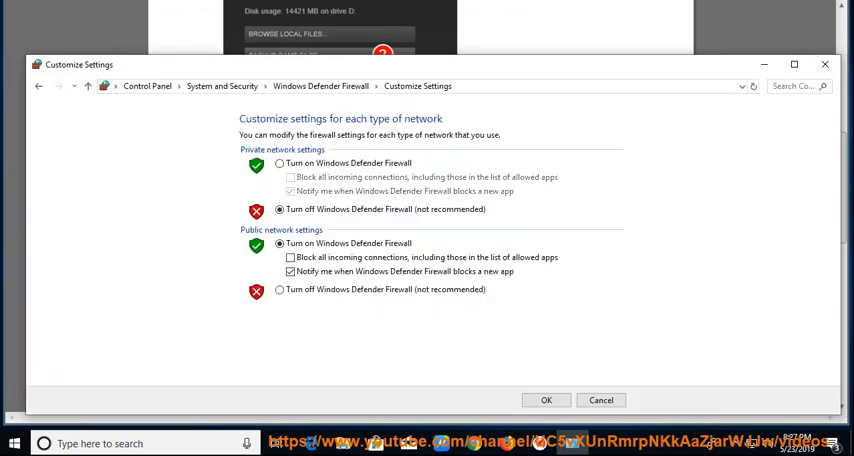
left_click(268, 290)
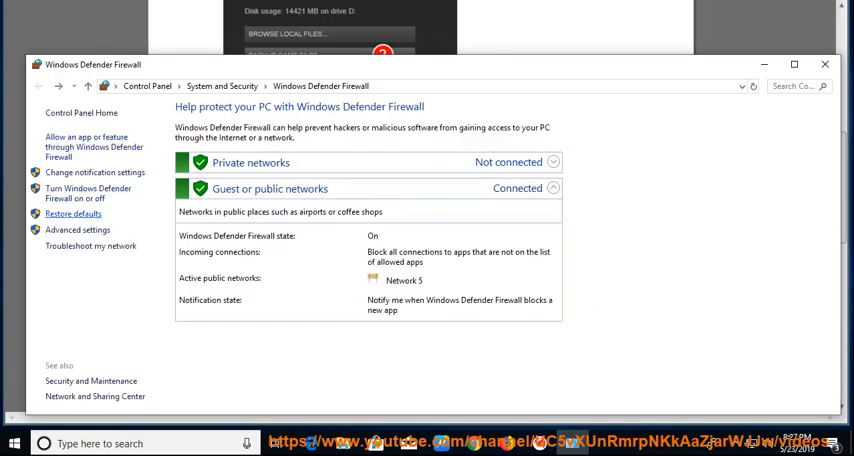
left_click(72, 212)
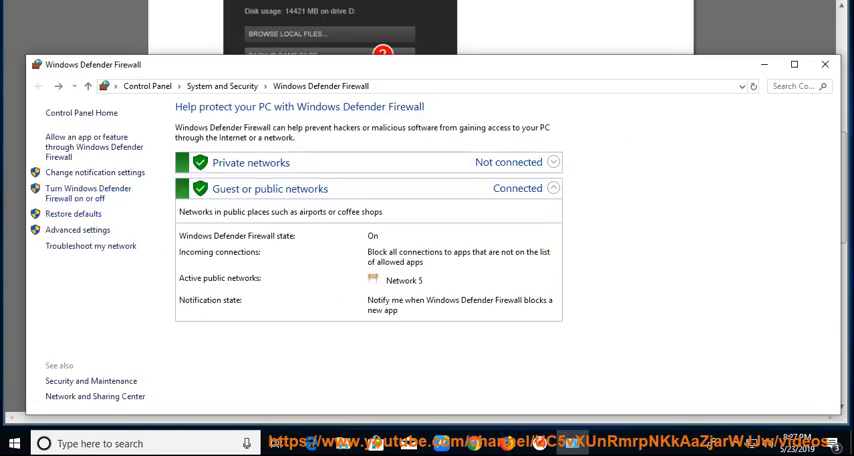
left_click(824, 60)
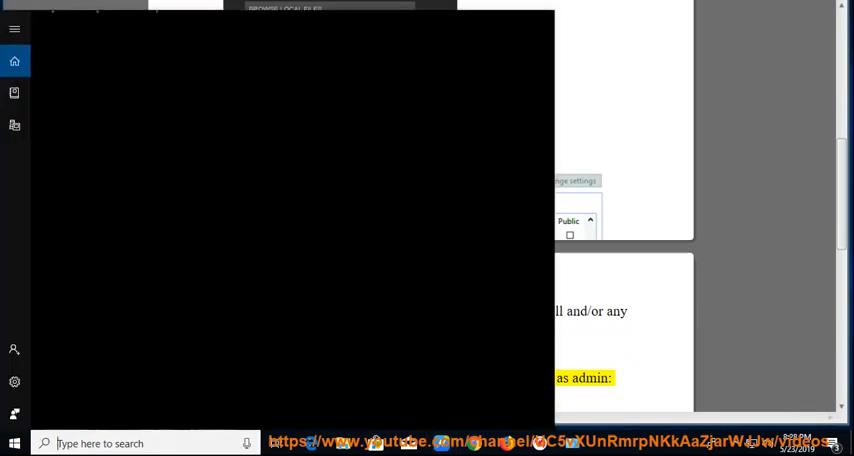
Run Command Prompt as administrator from the Start search results
right_click(100, 86)
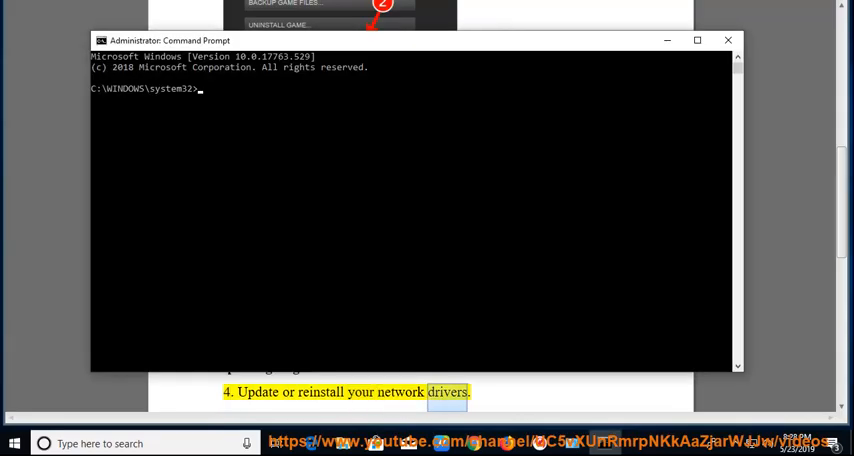
left_click(726, 40)
type("DEV")
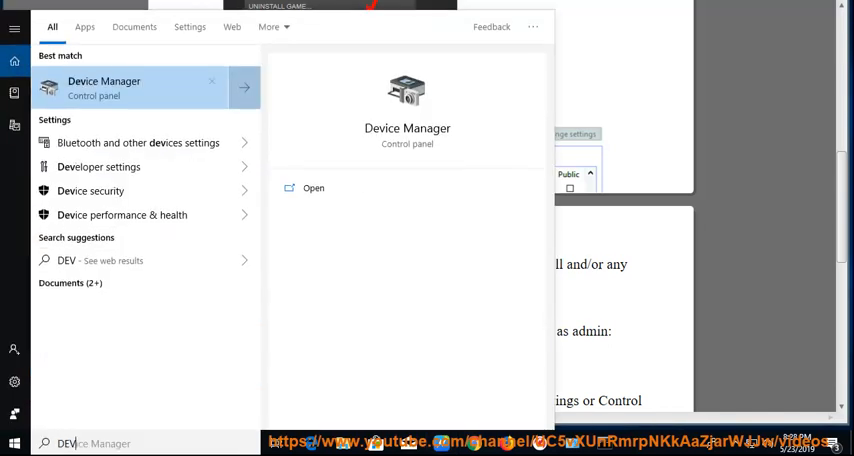
Start a driver update for the Intel 82574L network adapter, cancel it, and highlight the reinstall tip
left_click(312, 188)
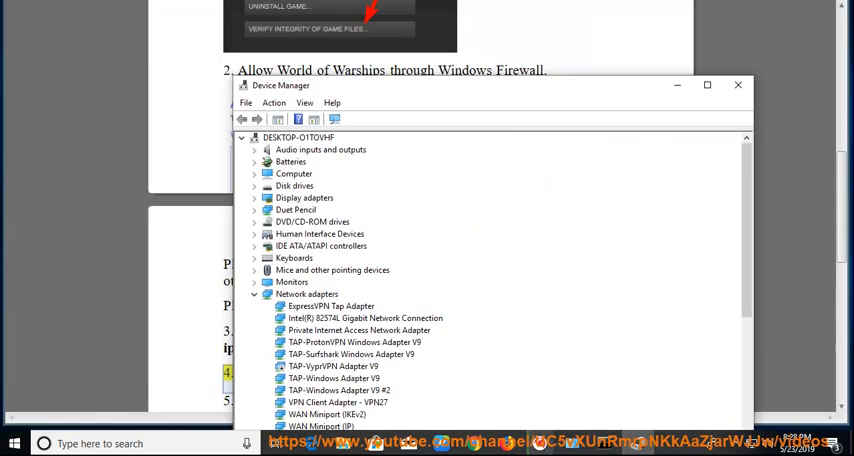
right_click(364, 318)
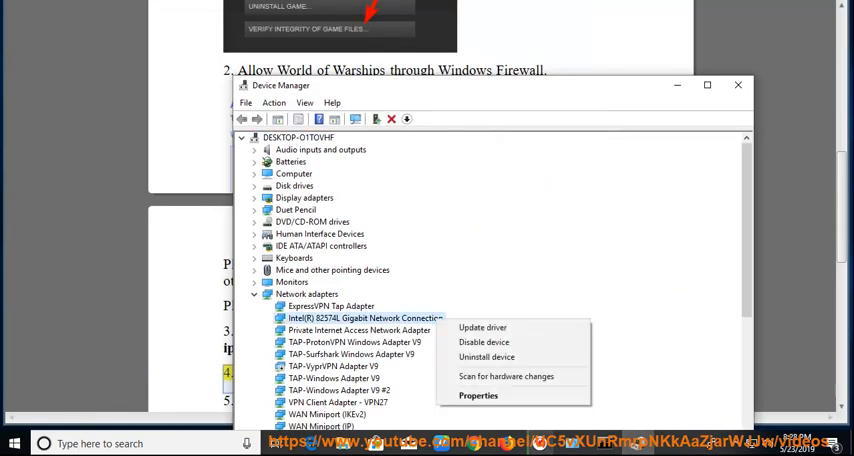
left_click(480, 328)
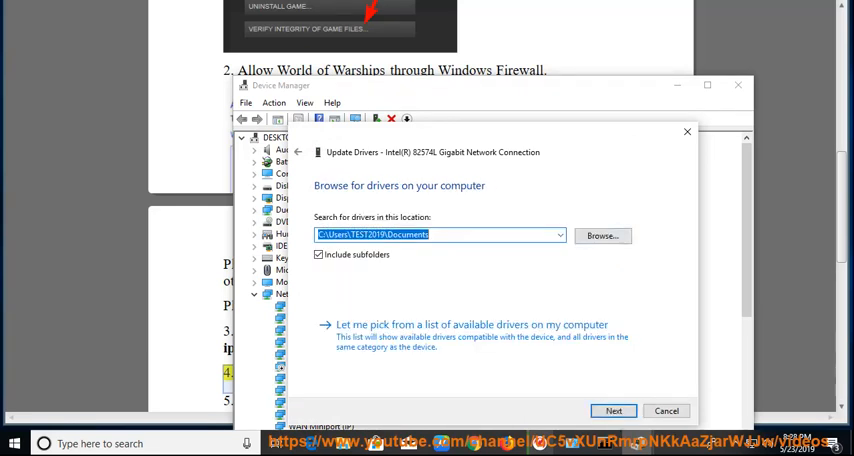
left_click(664, 410)
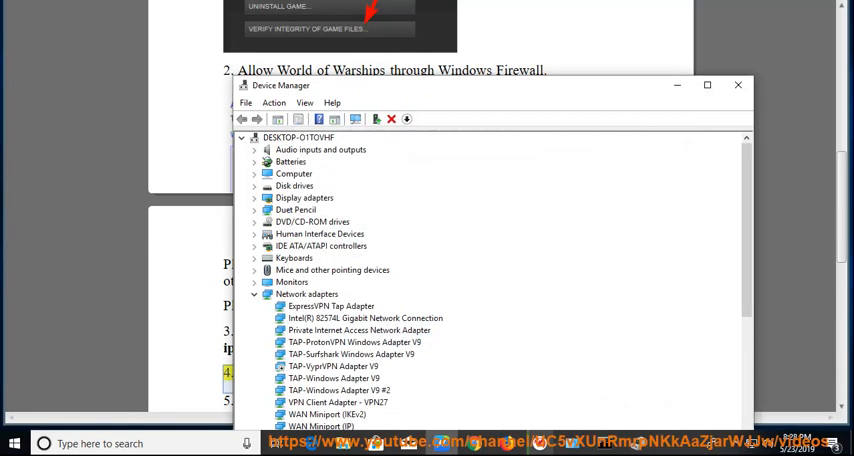
left_click(738, 84)
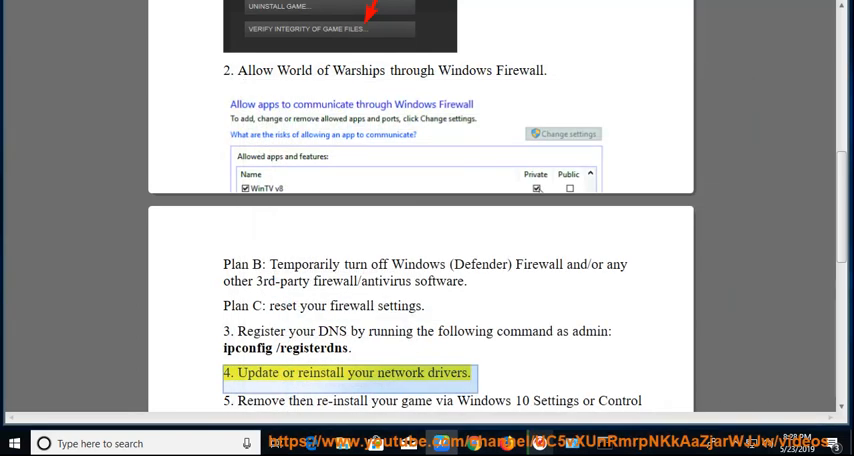
double_click(342, 400)
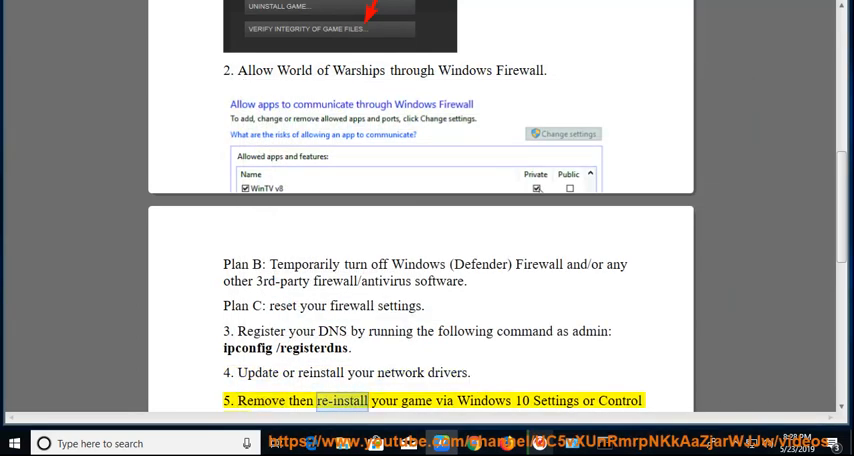